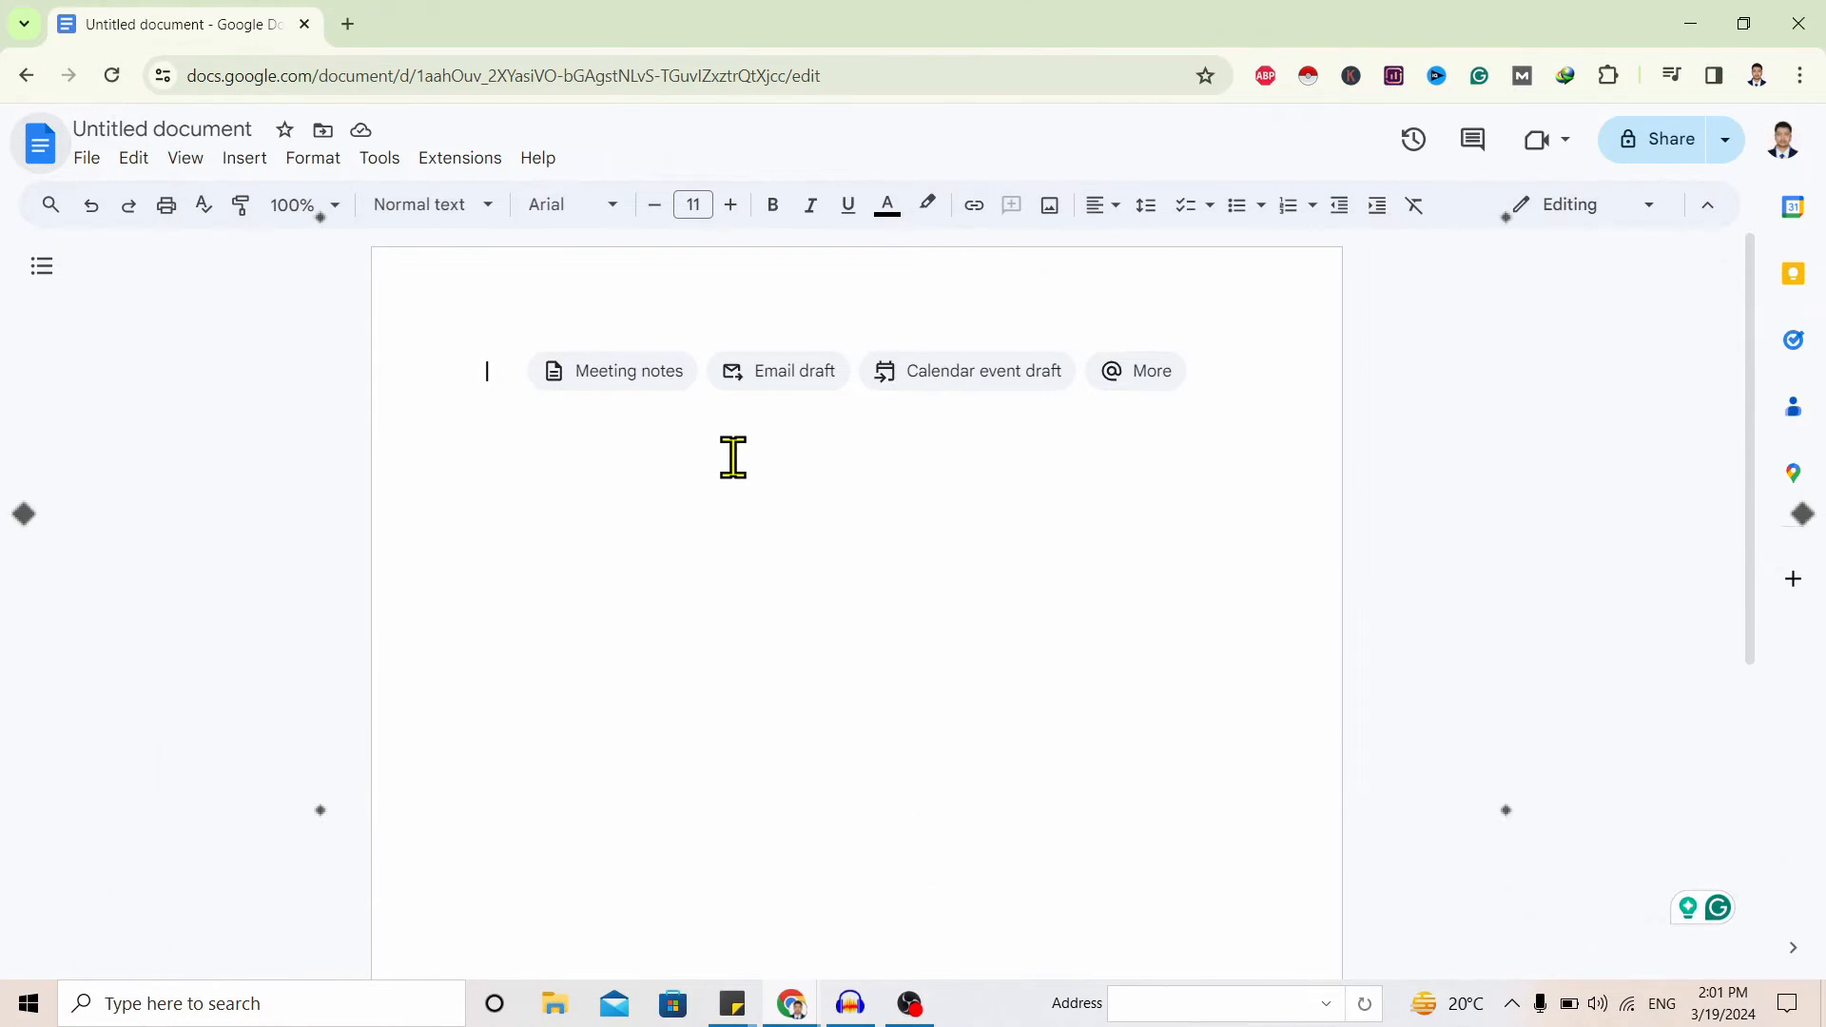
mouse_move(625, 518)
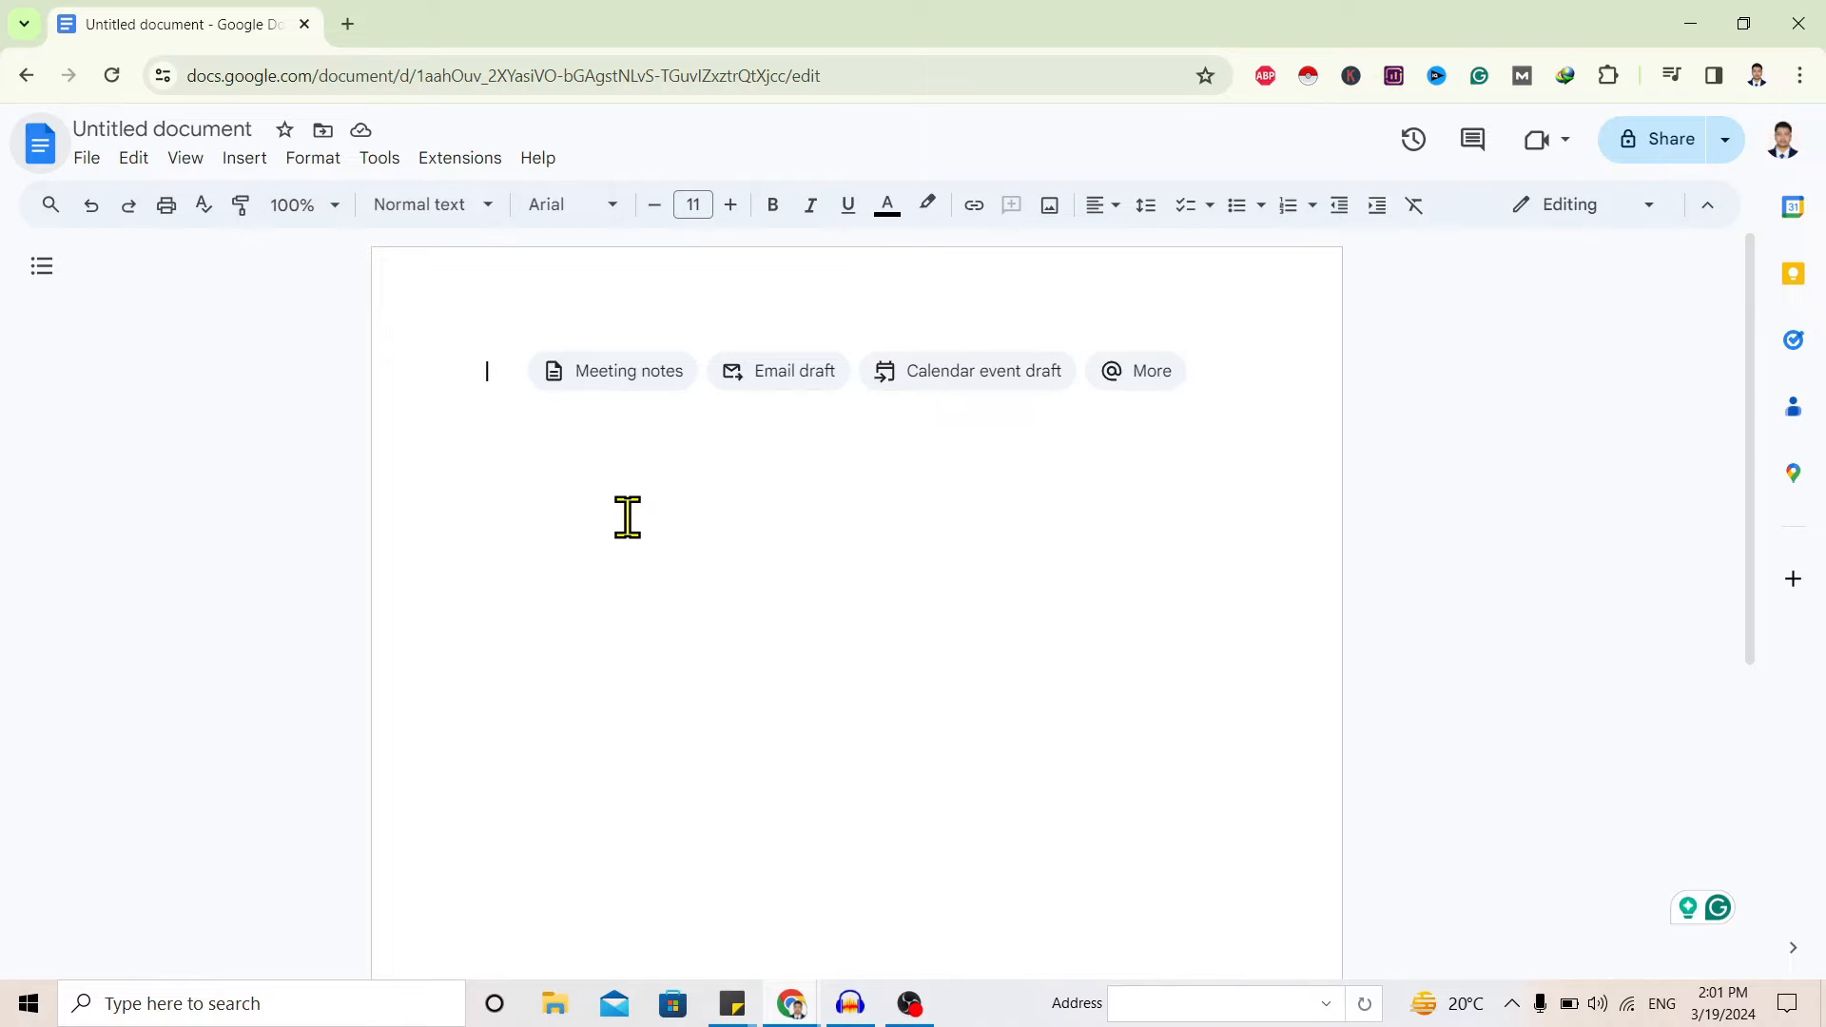
mouse_move(761, 466)
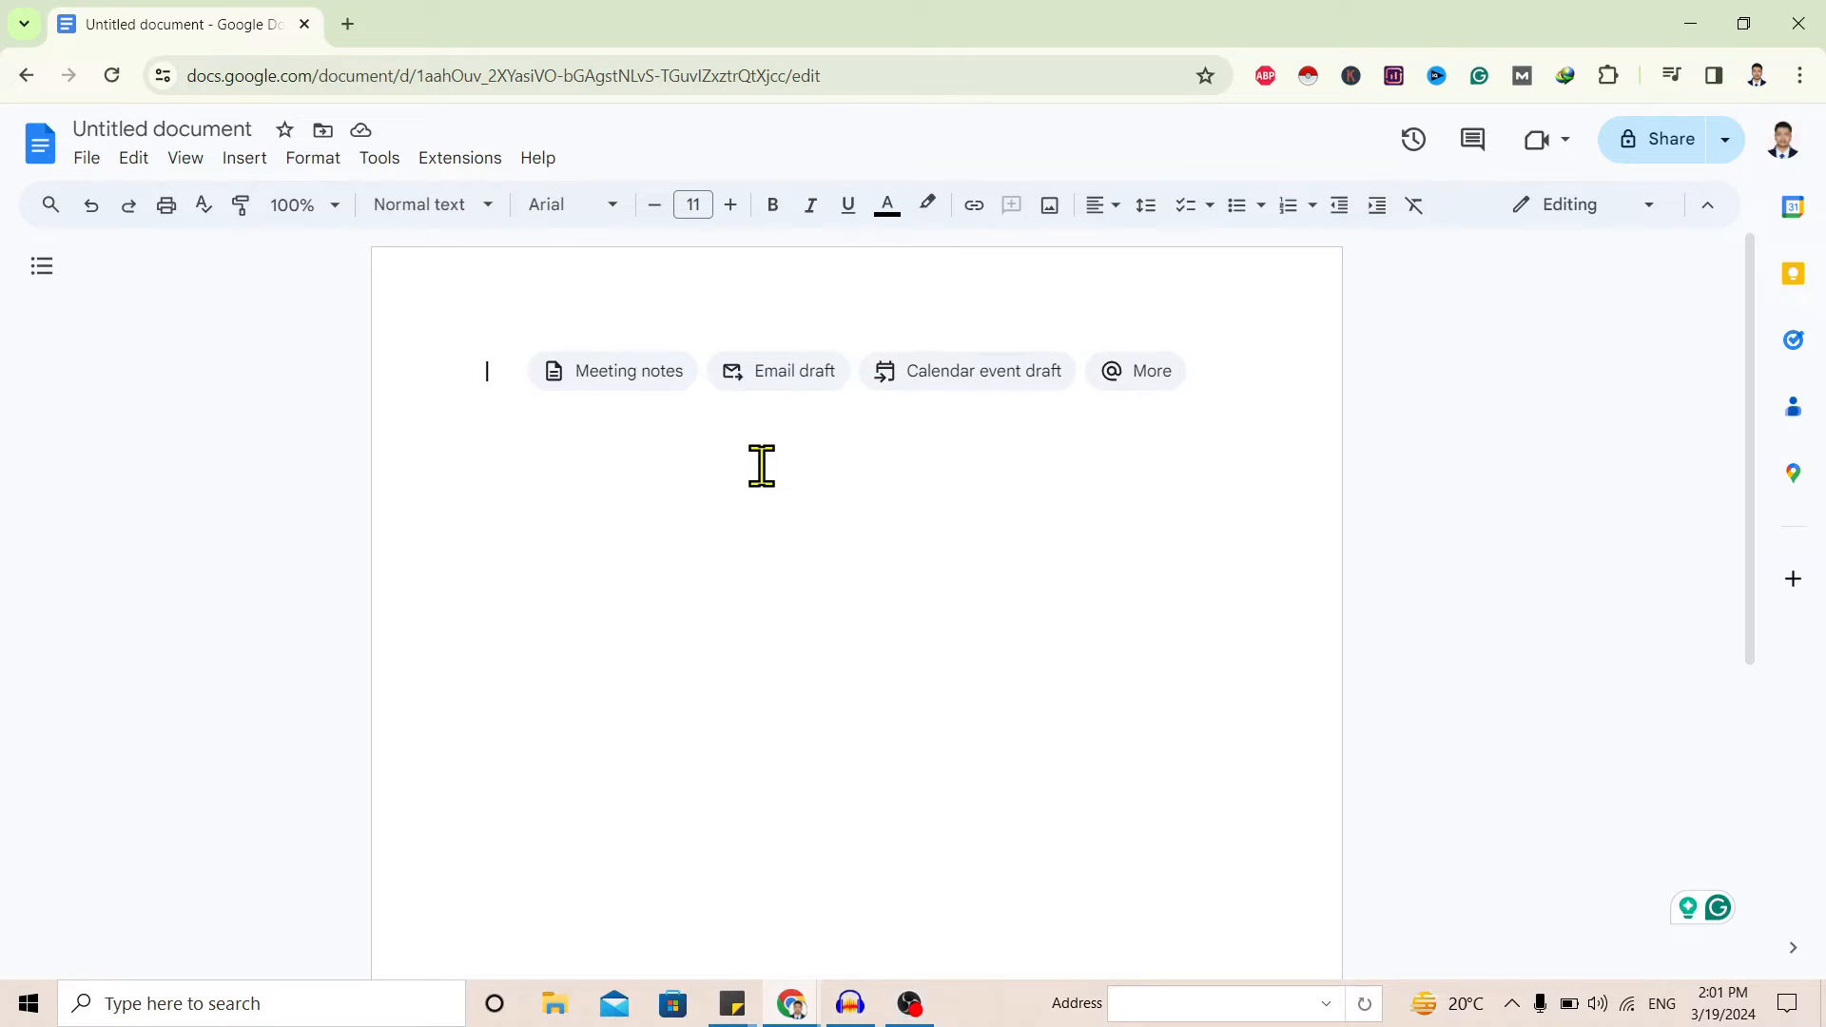
Switch the document to View > Full screen so menus and toolbar are hidden.
left_click(184, 158)
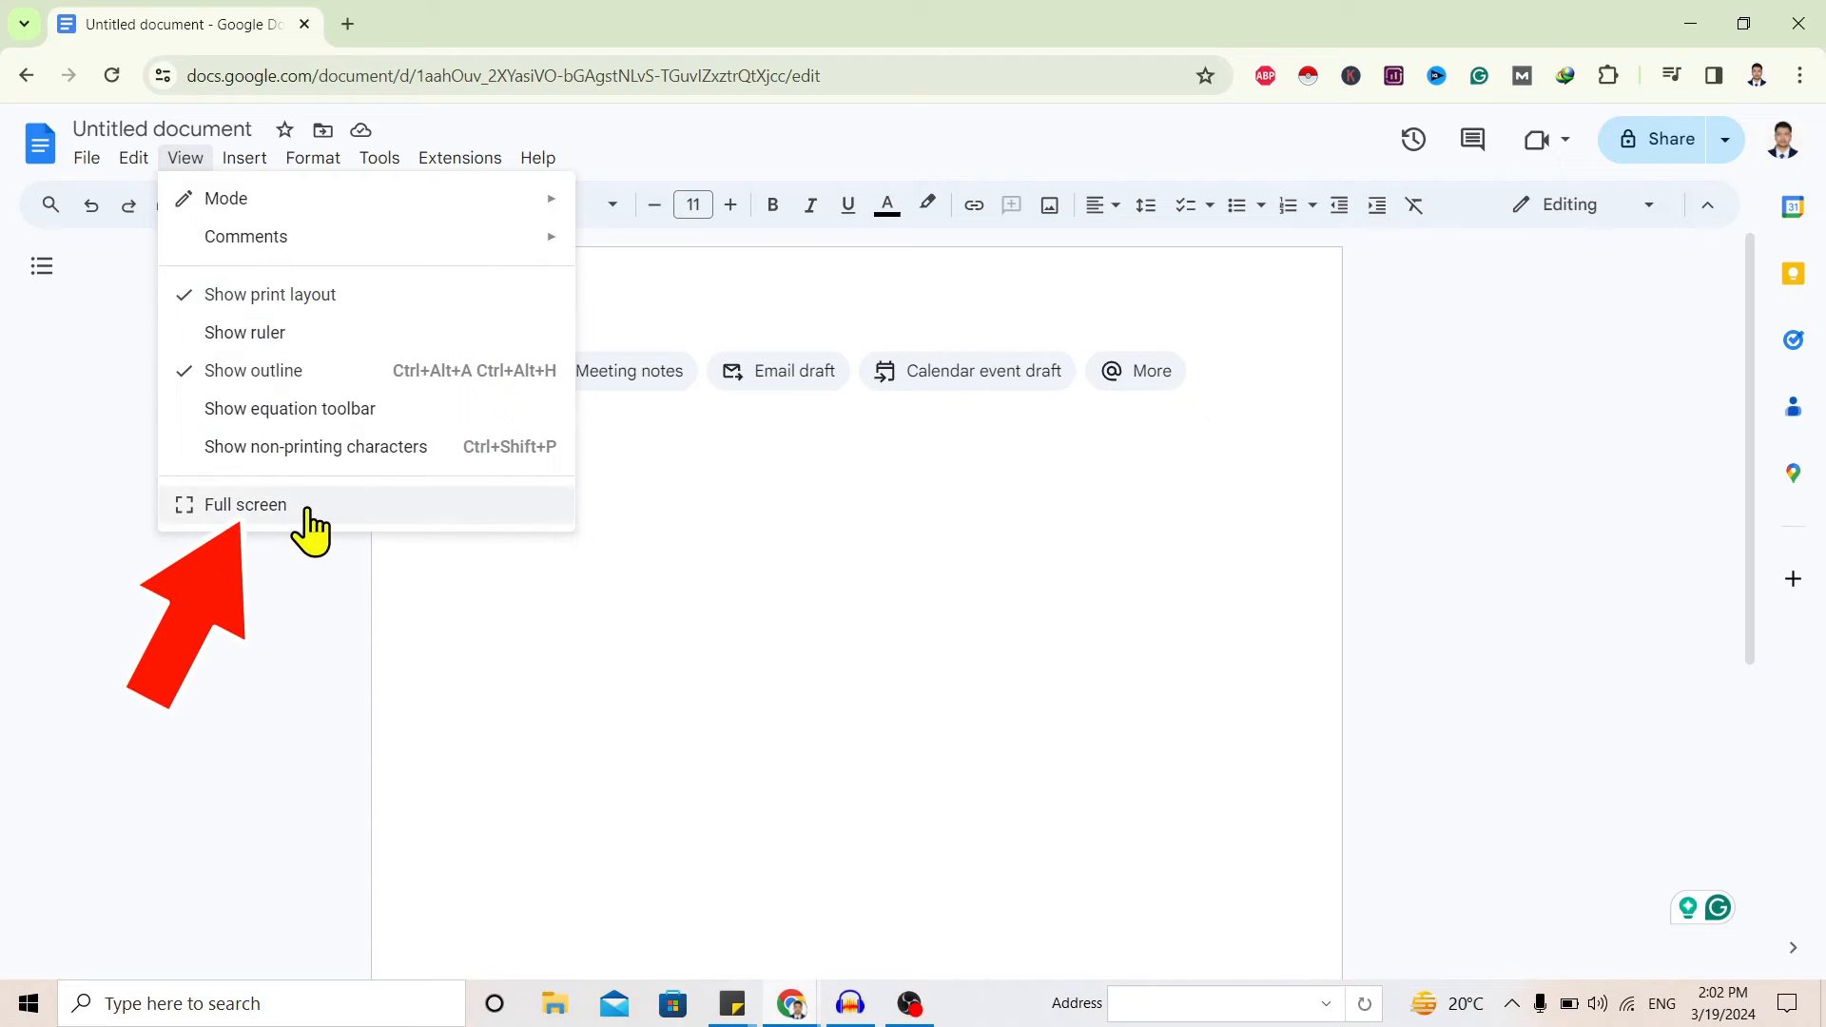
left_click(245, 504)
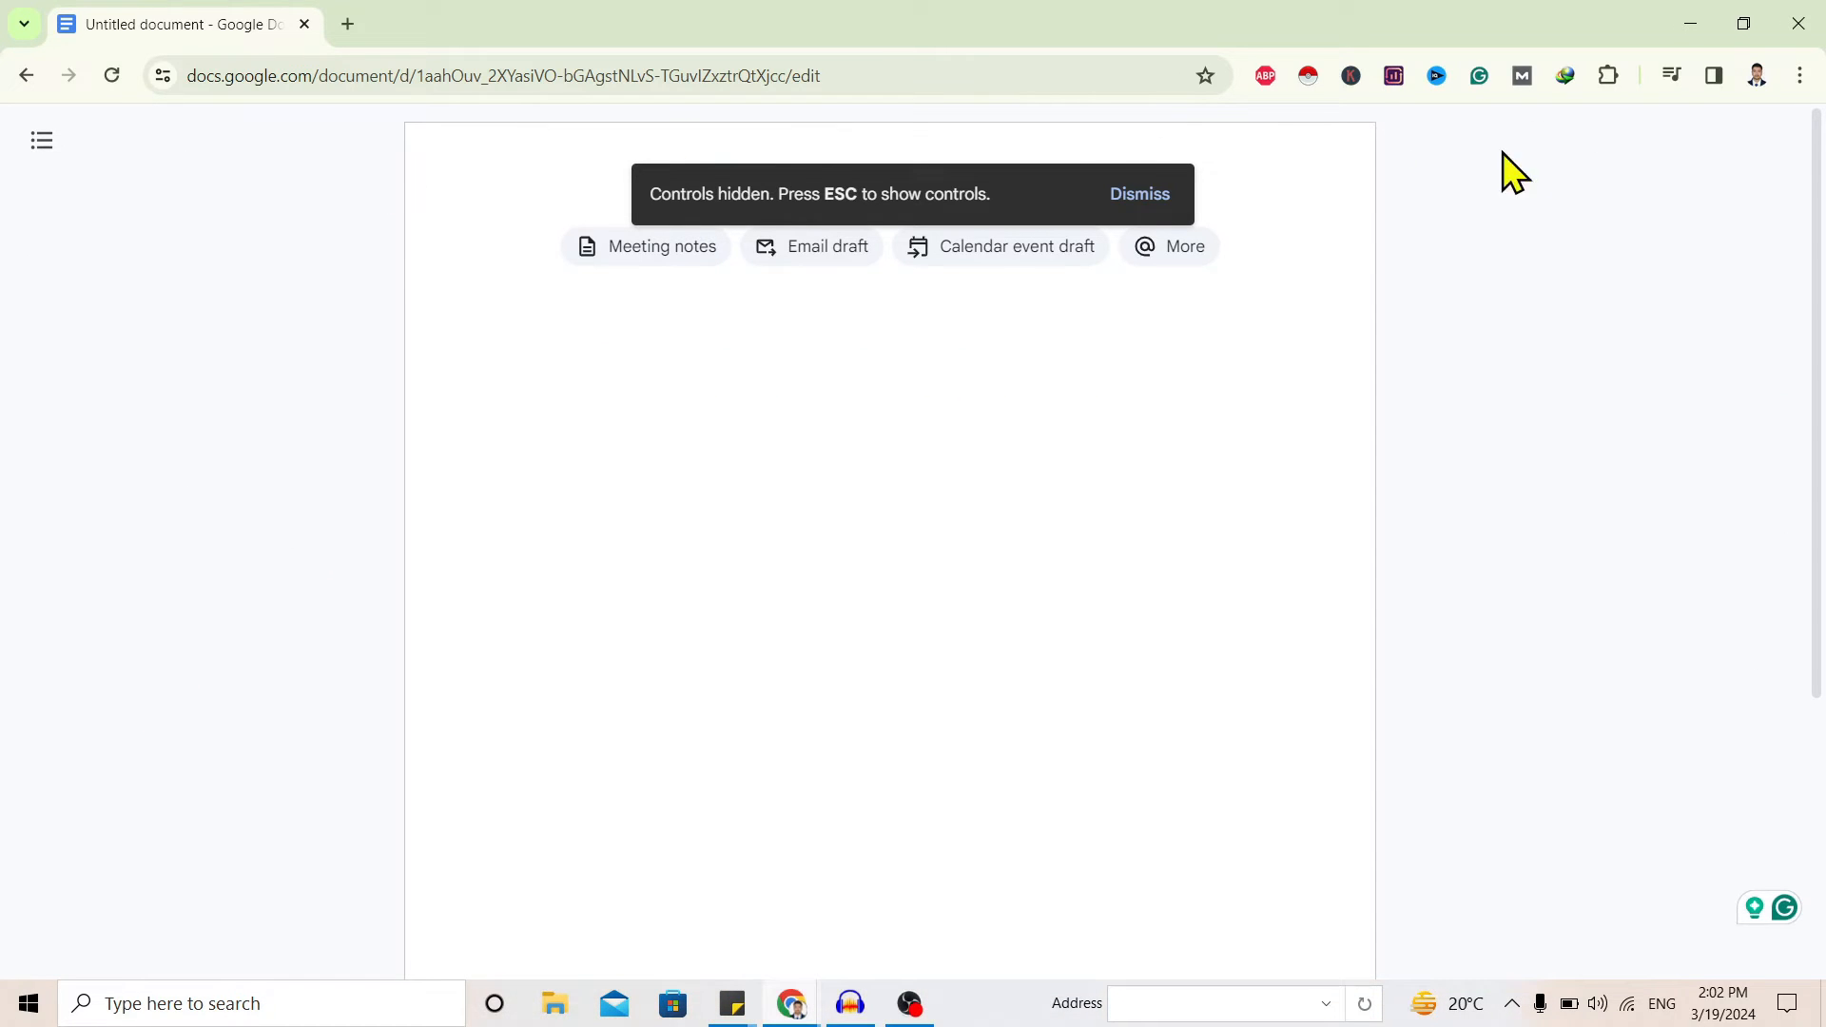
mouse_move(71, 484)
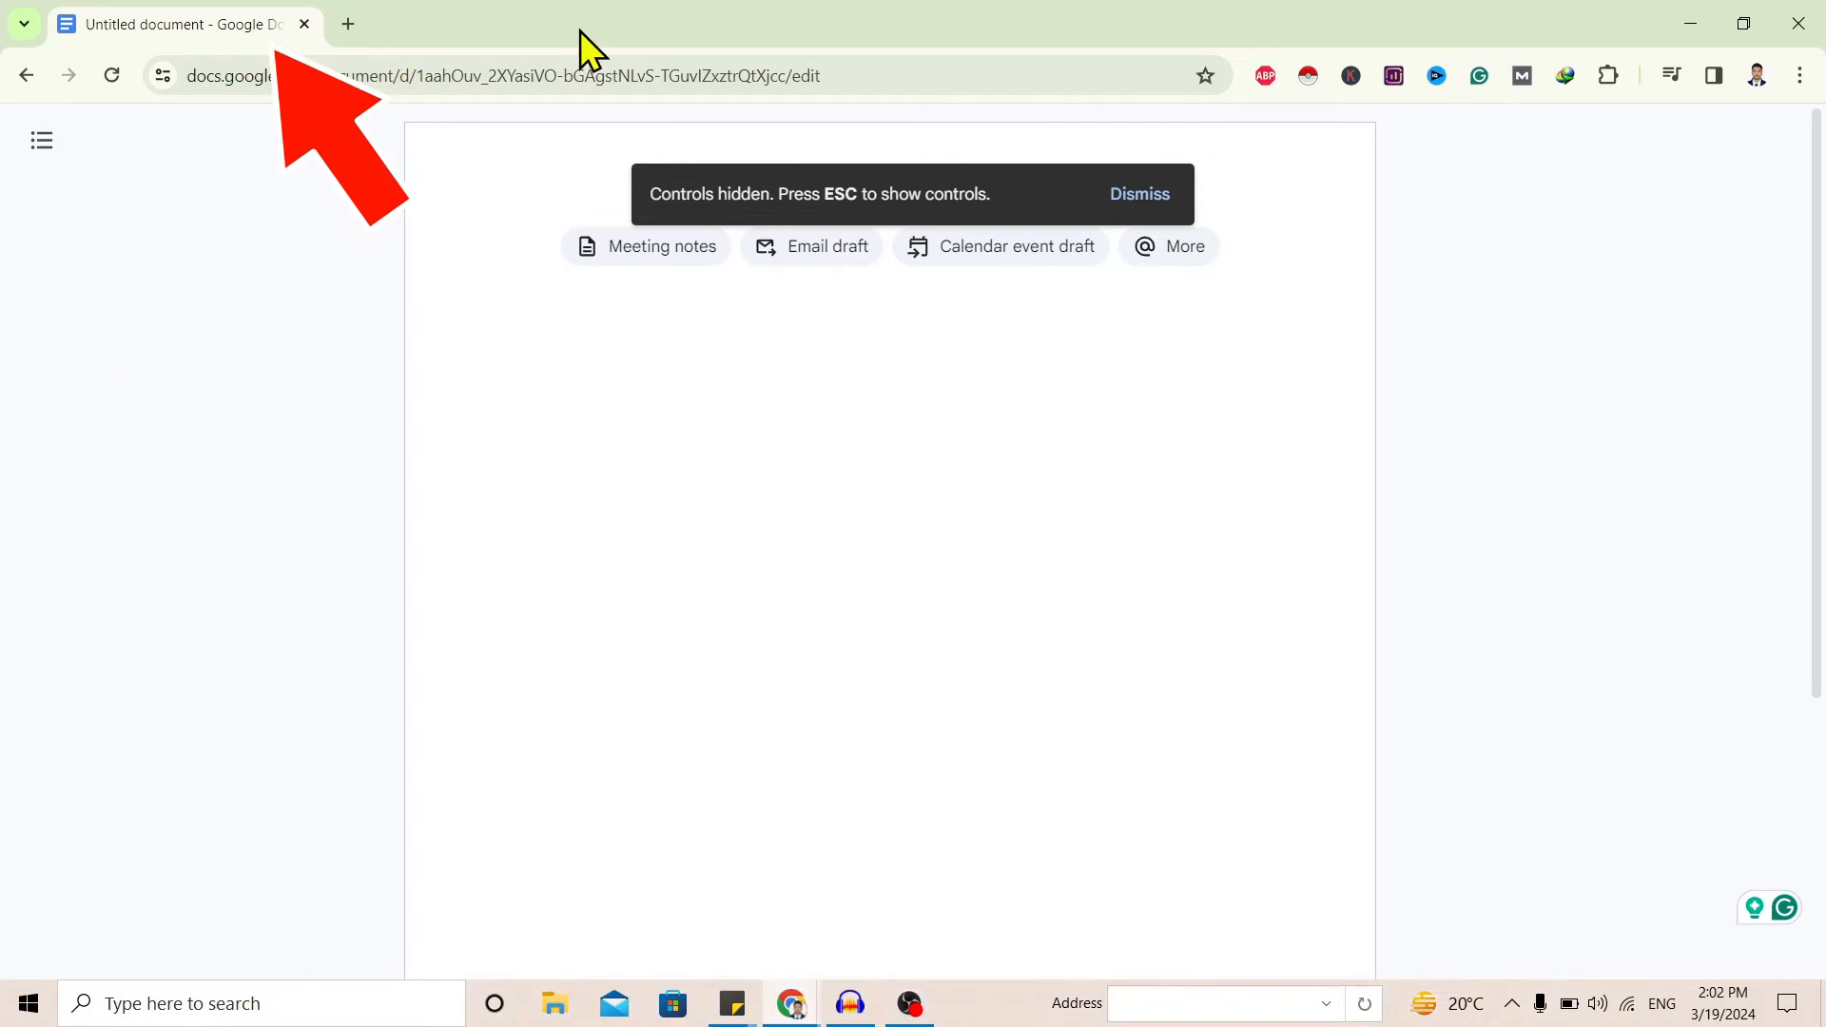
mouse_move(226, 192)
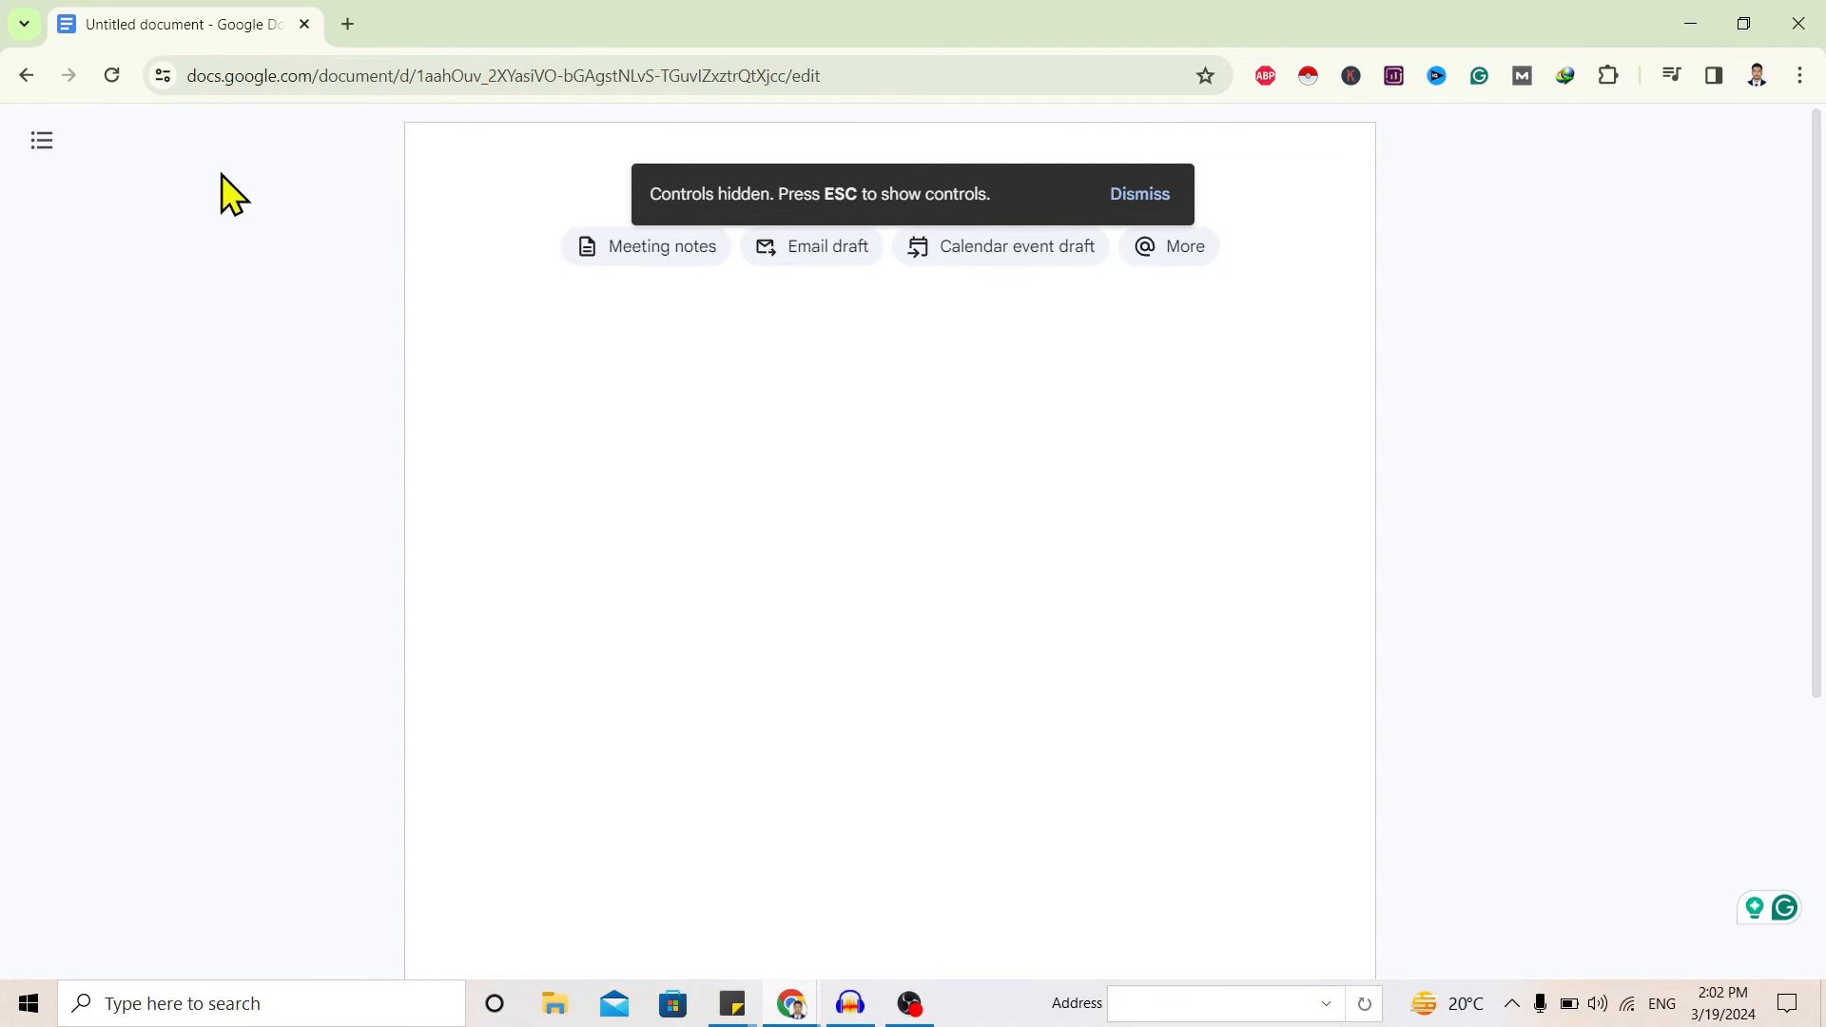
Put the browser into F11 full screen, hiding tabs, address bar and taskbar.
key("f11")
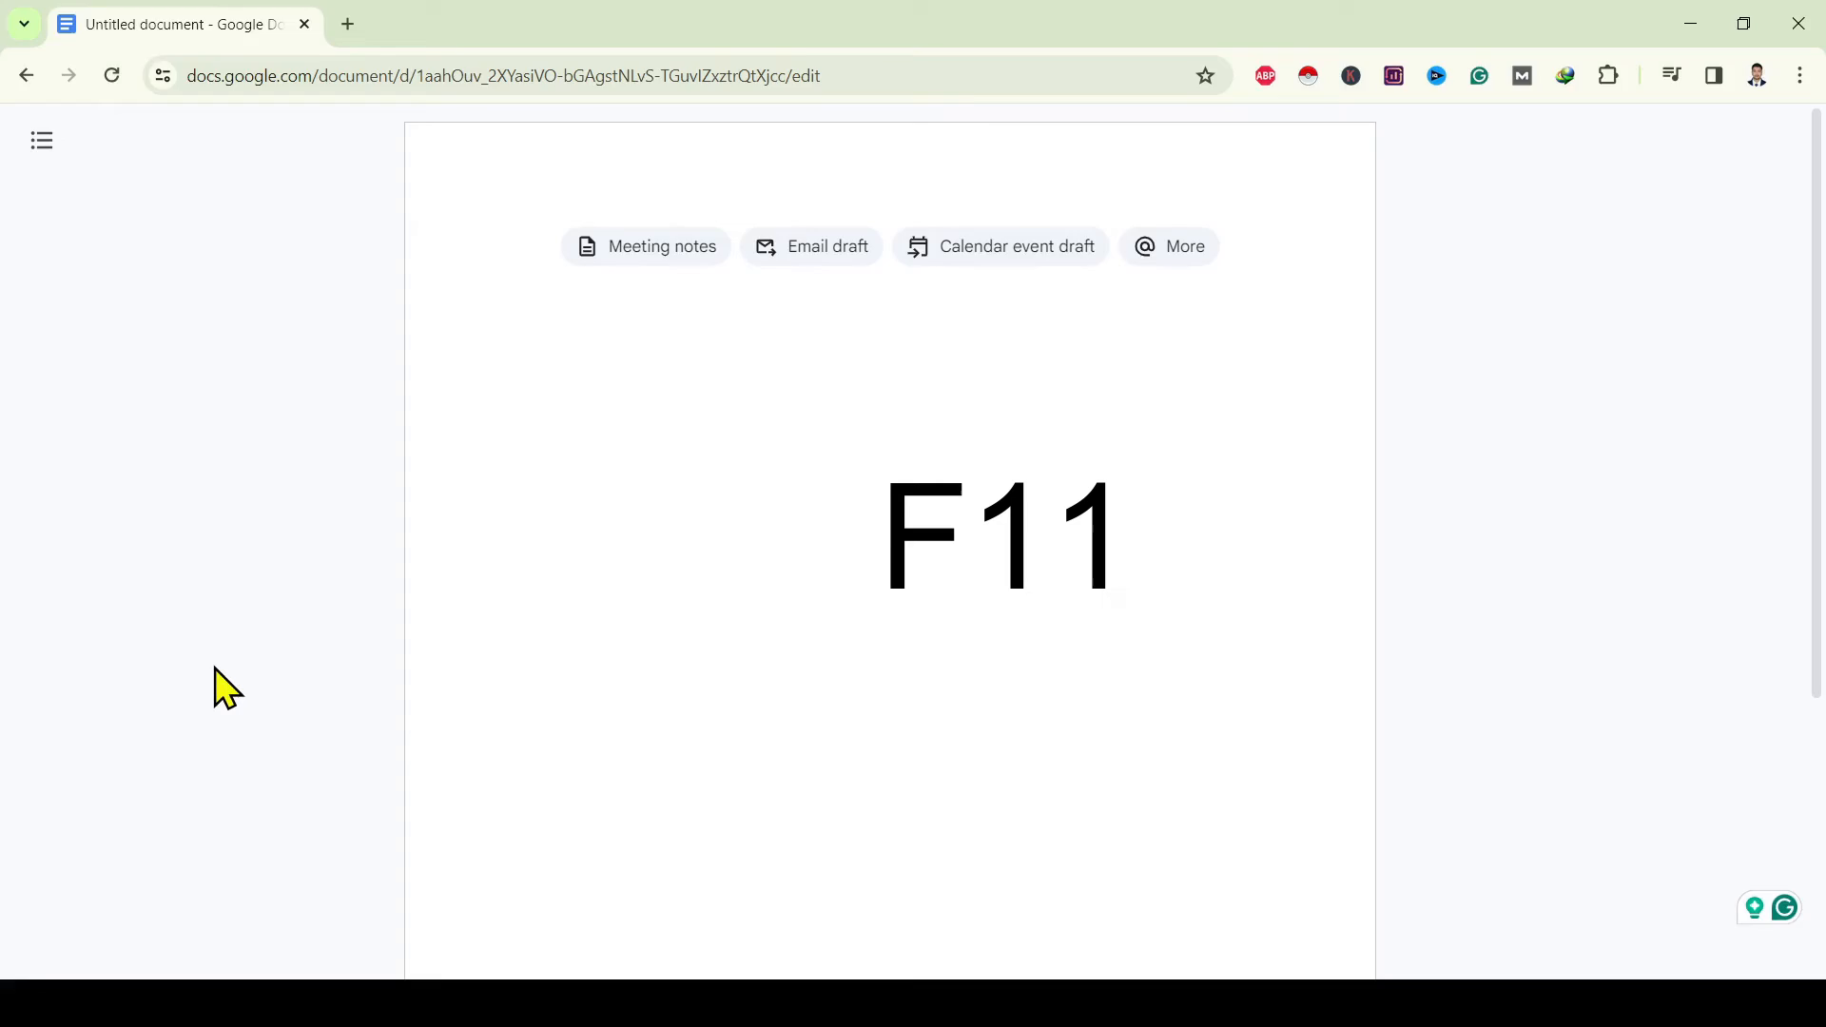
key("F11")
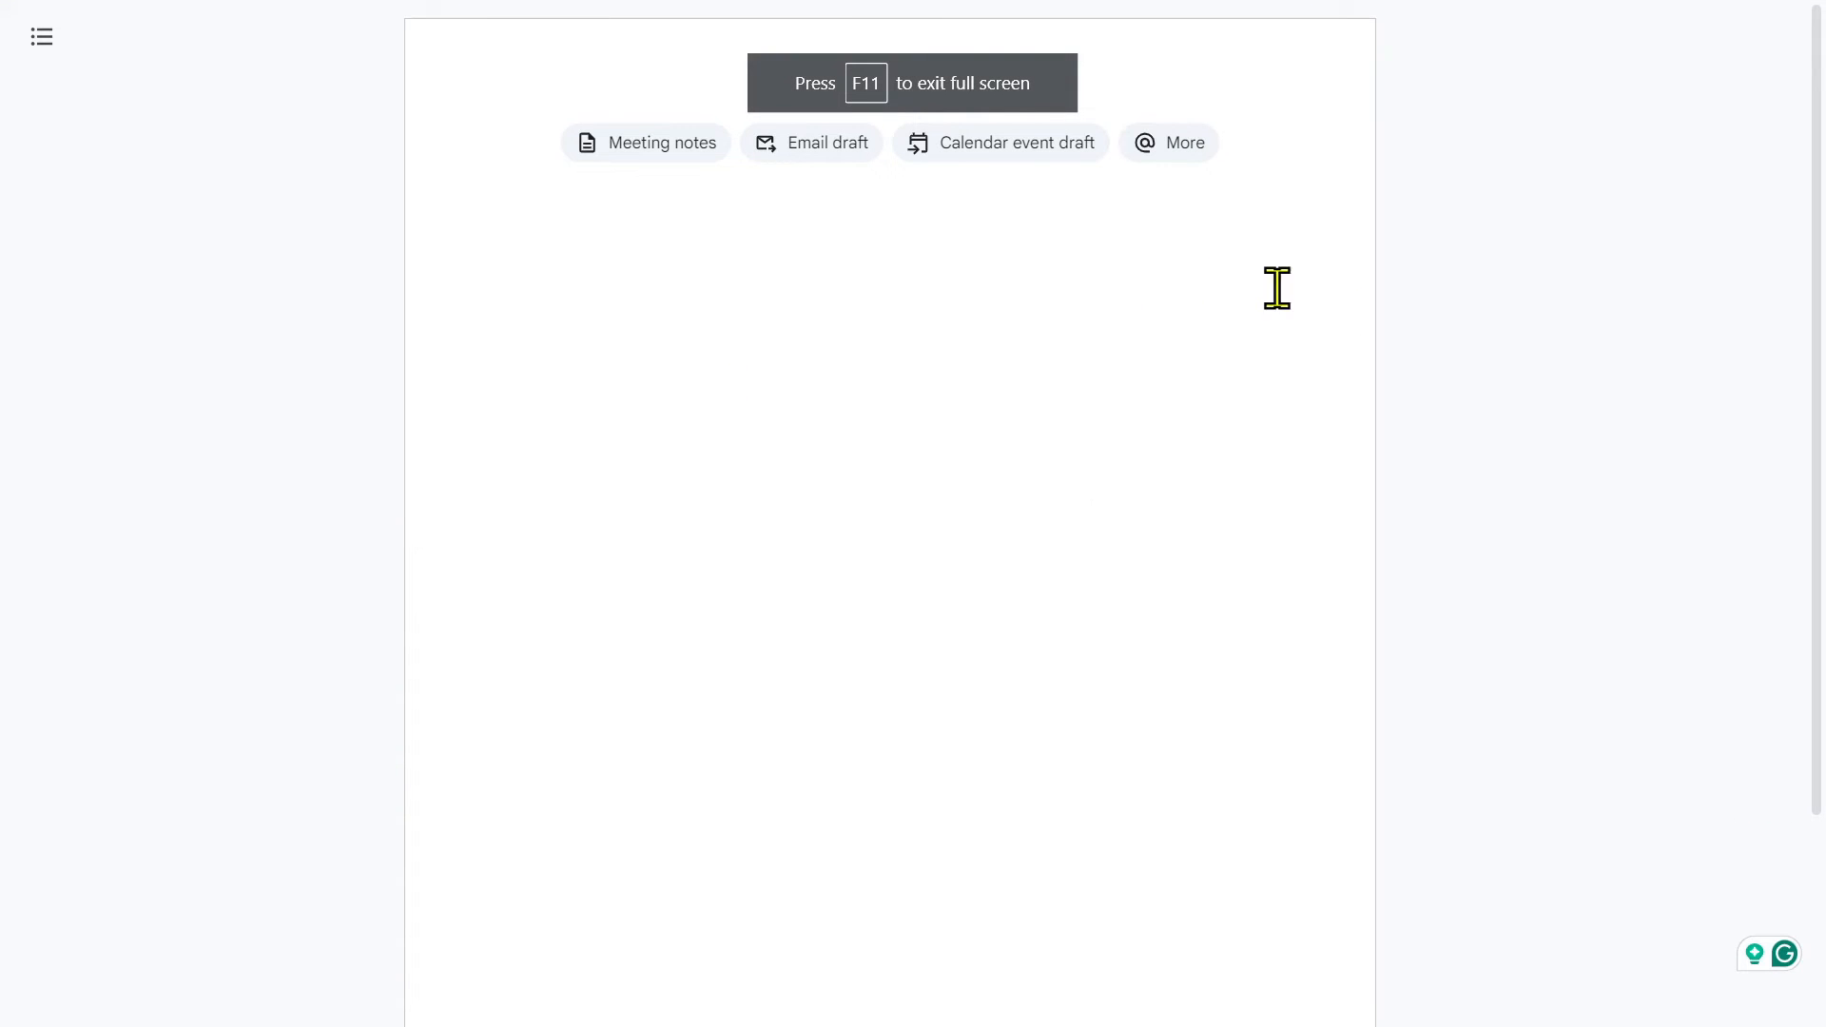
mouse_move(1345, 311)
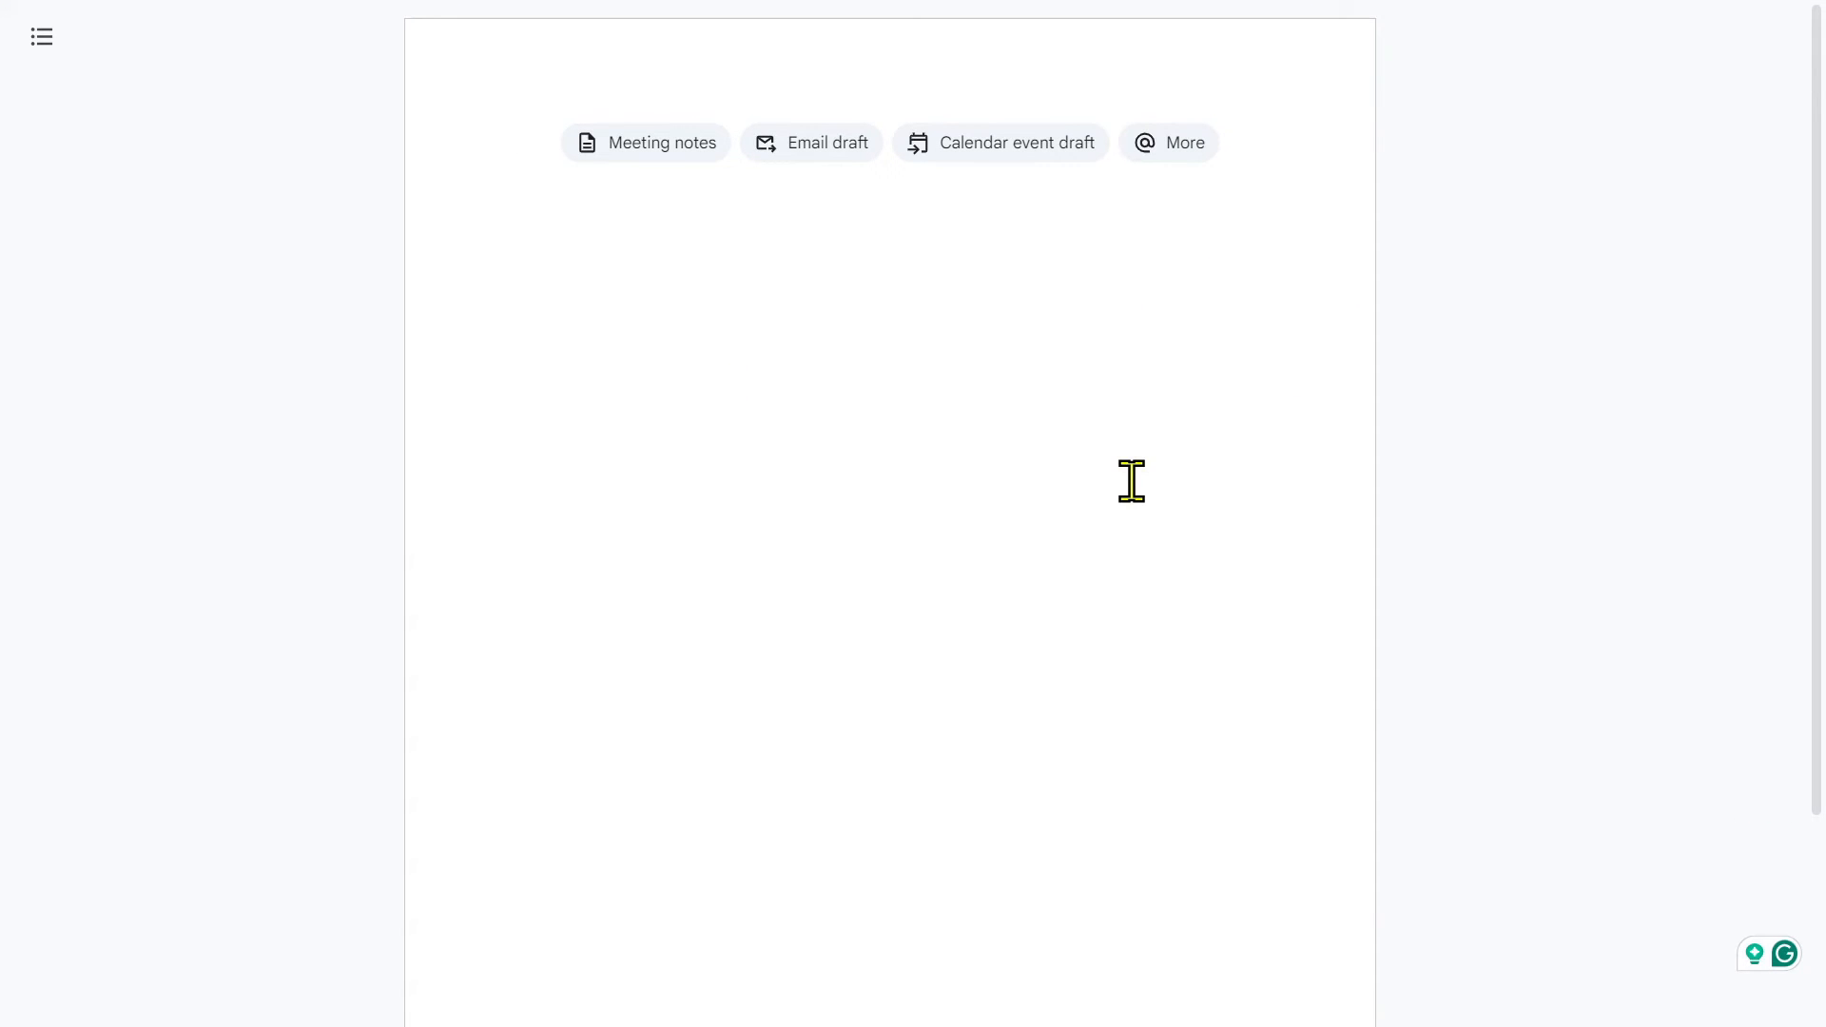
Exit browser full screen with F11 and restore the Docs menus and toolbar with Esc.
type("F11")
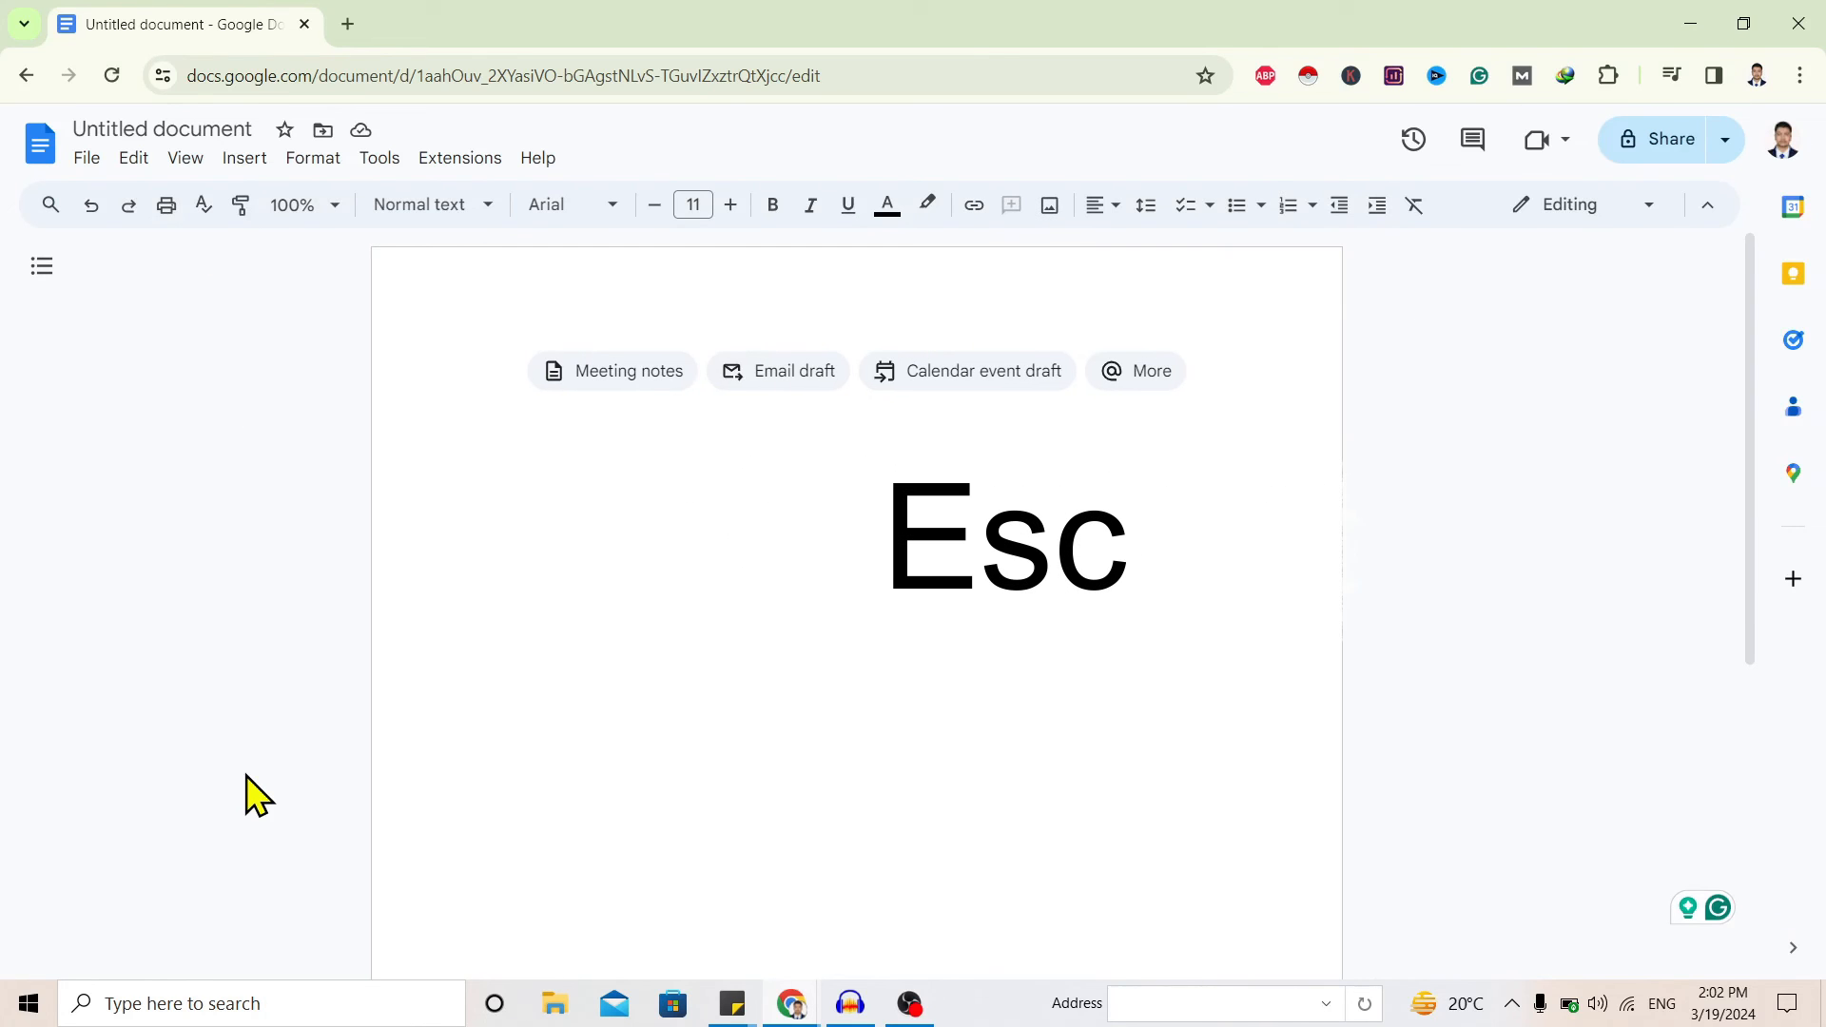
key("Escape")
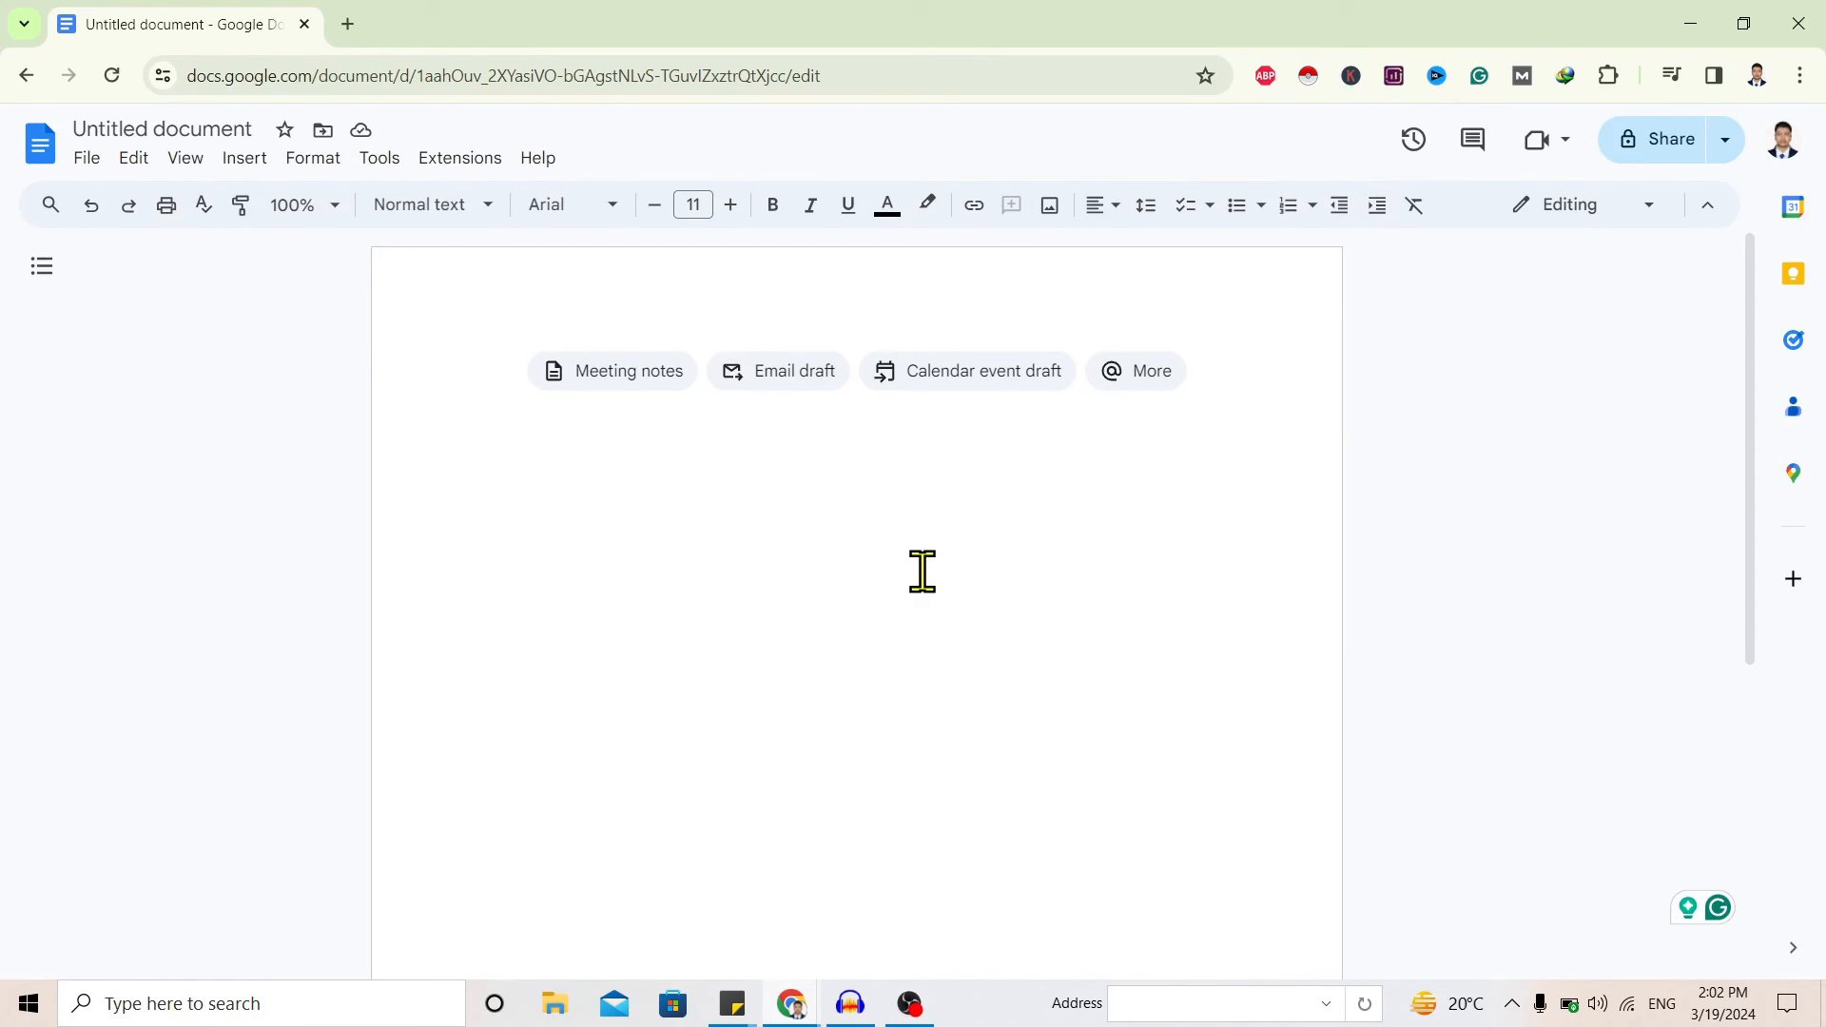